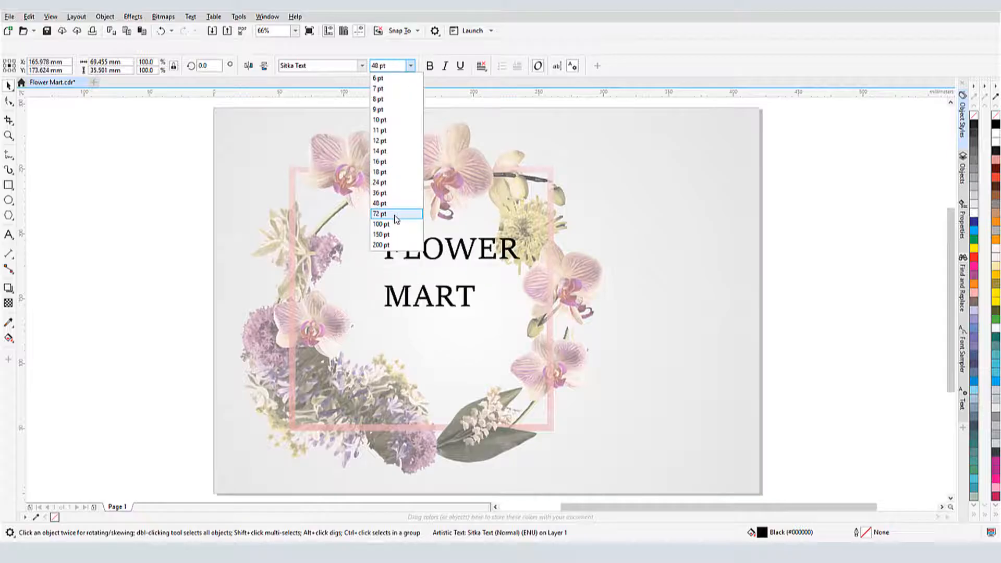
Set the FLOWER MART title to 72 pt, scale it up, make it bold italic, and adjust alignment.
{"action": "left_click", "coordinate": [380, 213]}
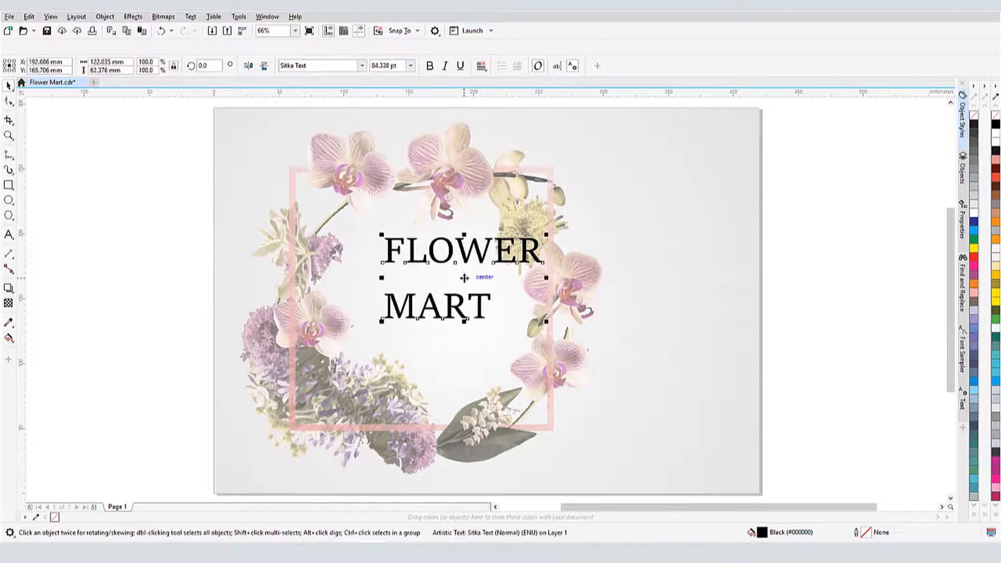
{"action": "left_click_drag", "start_coordinate": [464, 276], "coordinate": [441, 287]}
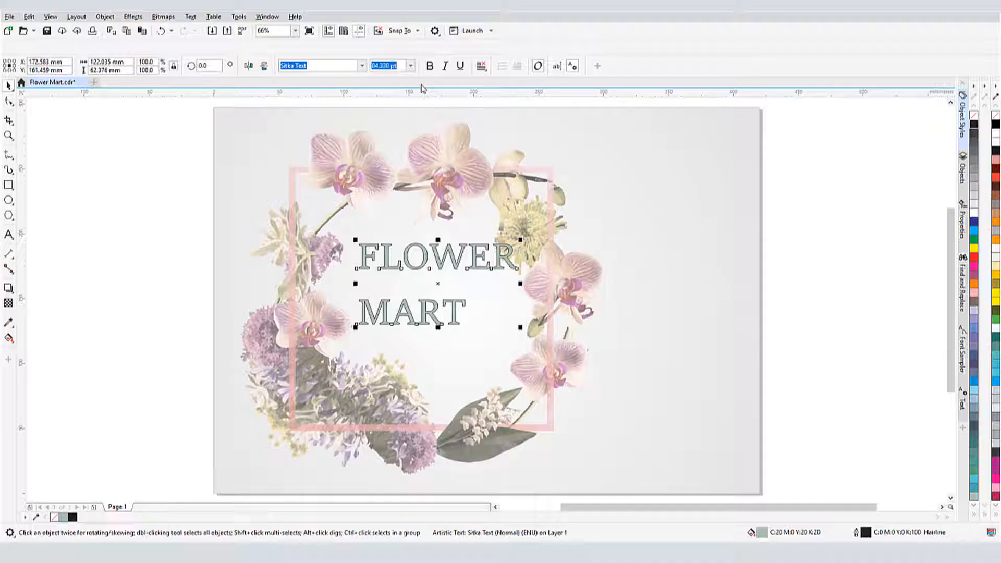
{"action": "left_click", "coordinate": [445, 65]}
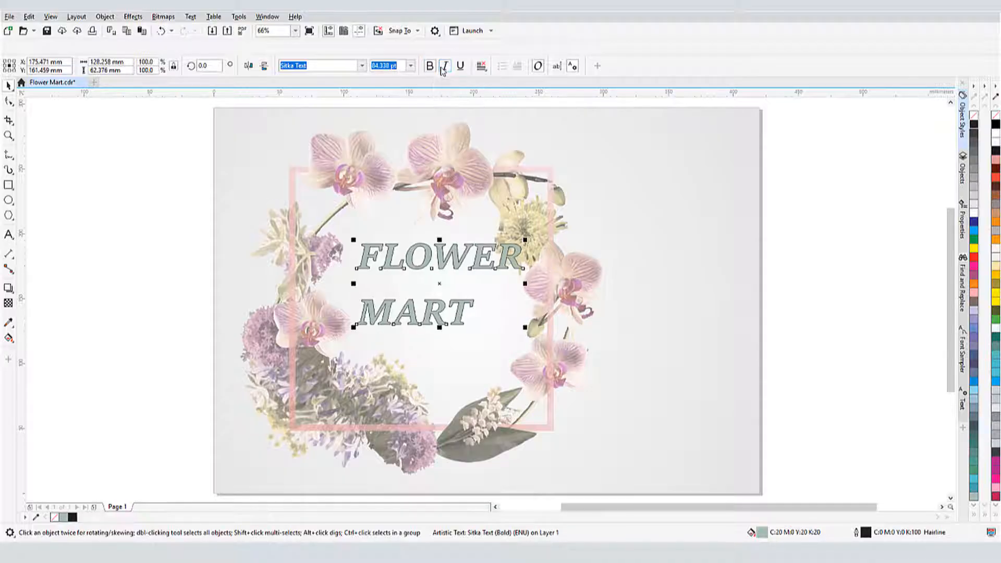
{"action": "left_click", "coordinate": [481, 65]}
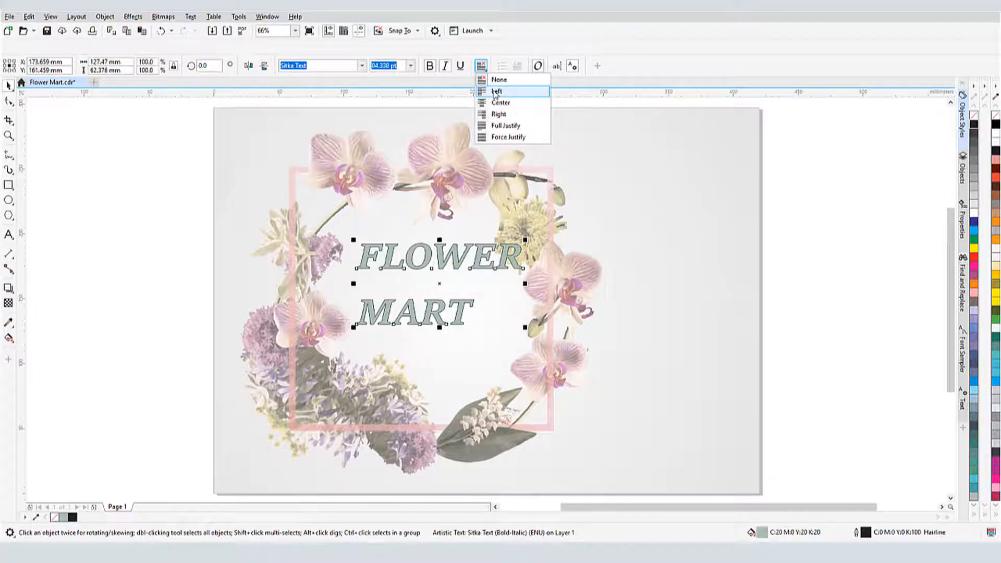
{"action": "left_click", "coordinate": [501, 102]}
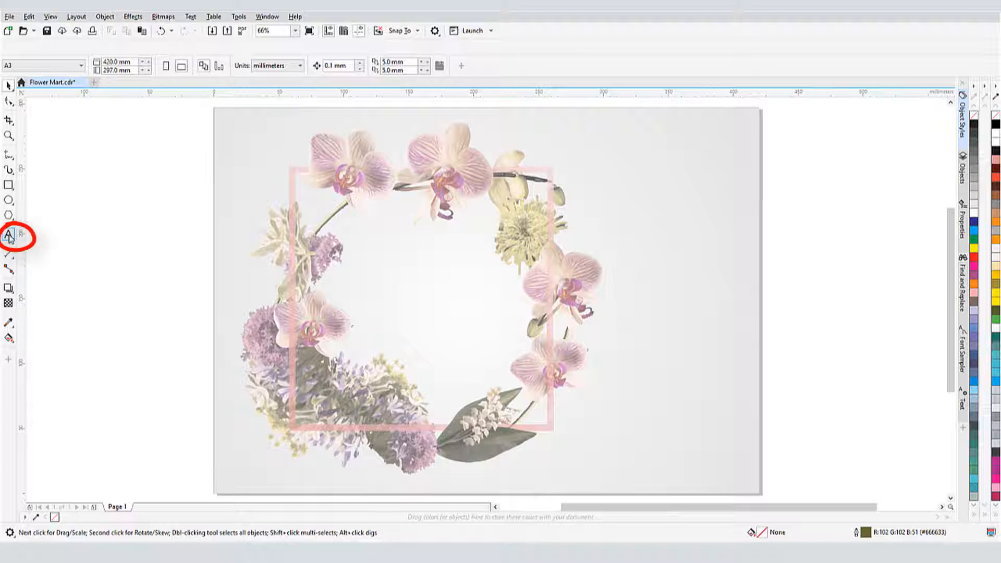
{"action": "left_click", "coordinate": [8, 235]}
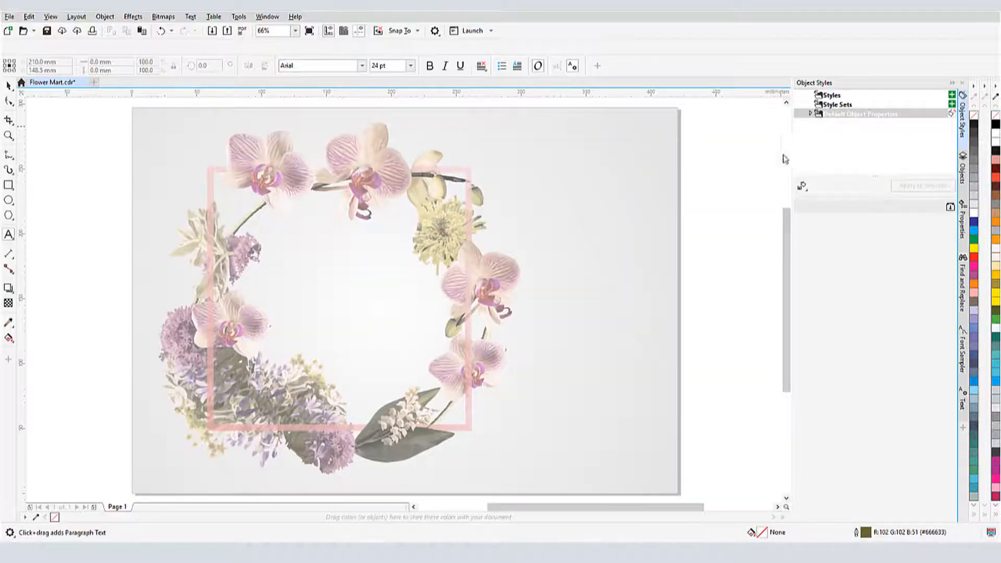
{"action": "left_click", "coordinate": [812, 113]}
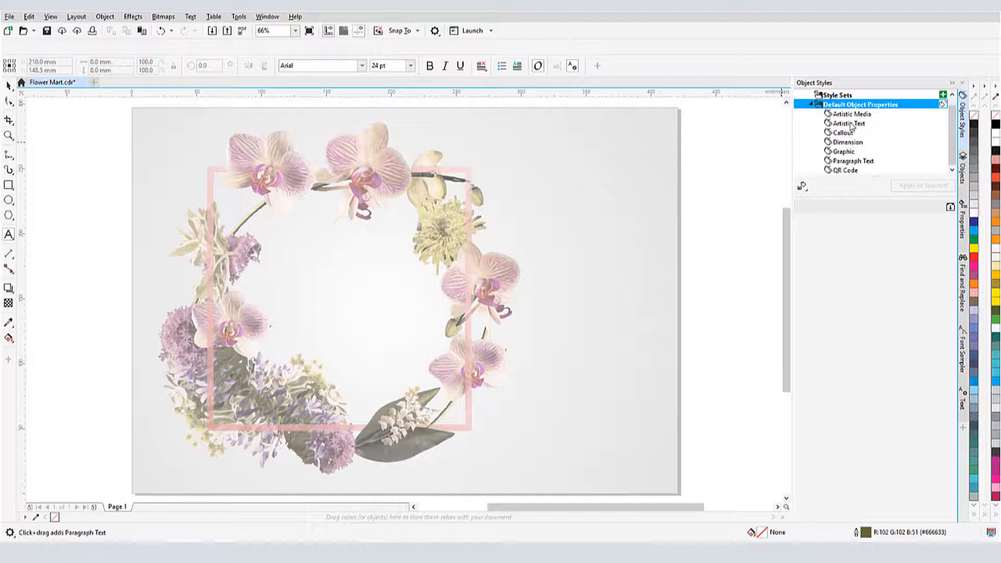
{"action": "left_click", "coordinate": [853, 161]}
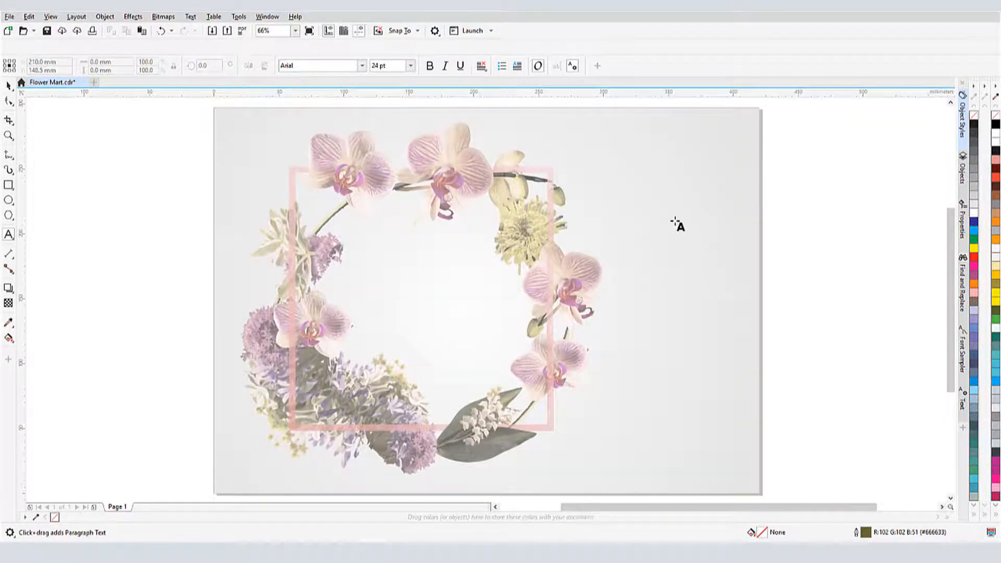
Type the two-line title FLOWER / MART in Bauhaus 93 inside the wreath.
{"action": "left_click", "coordinate": [384, 259]}
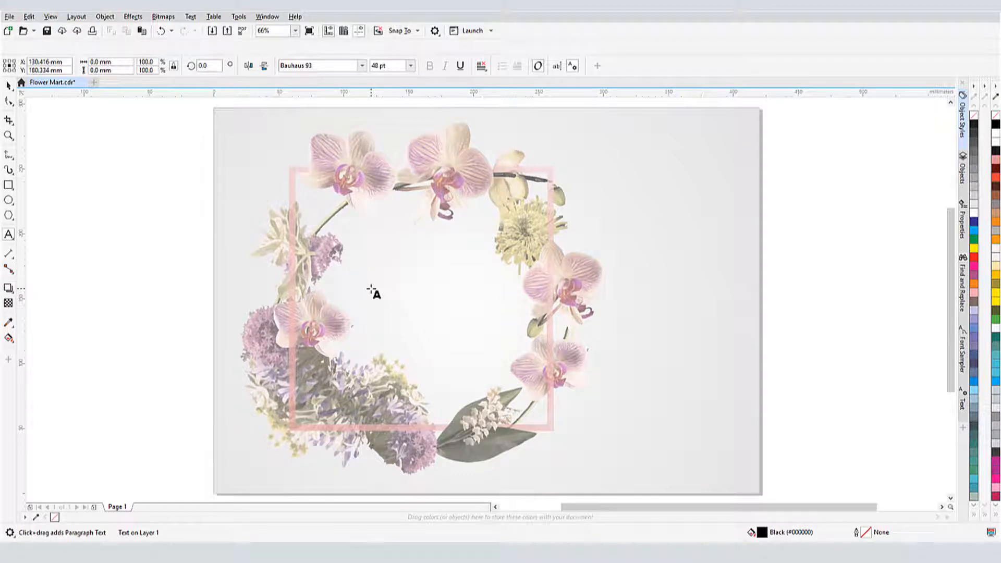
{"action": "type", "text": "FLOWER"}
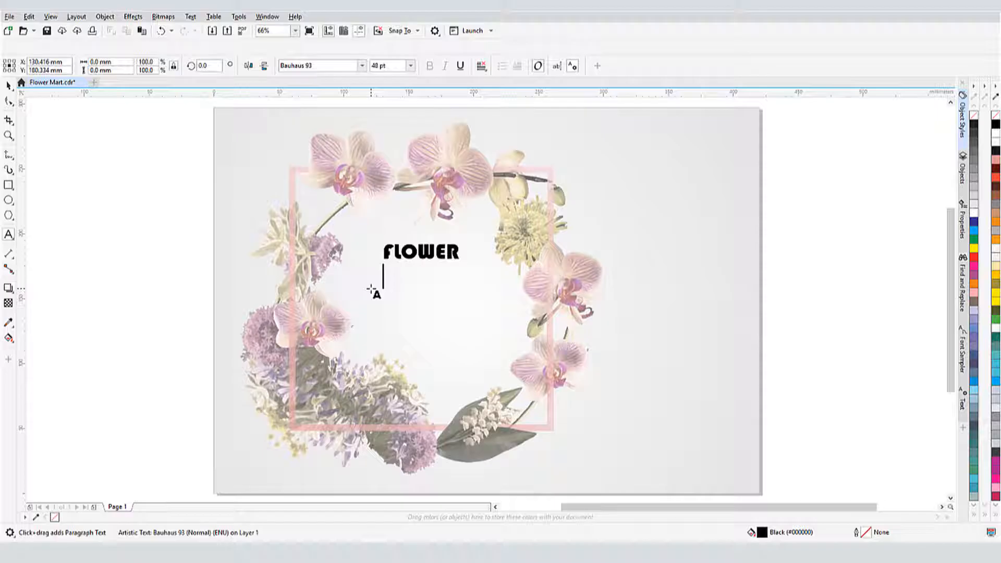
{"action": "type", "text": "MART"}
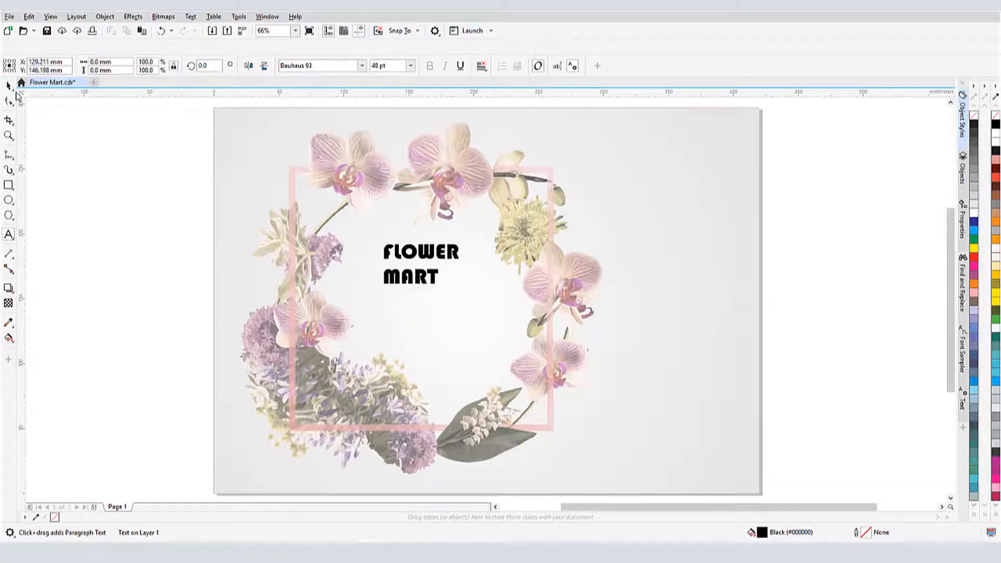
{"action": "left_click", "coordinate": [421, 270]}
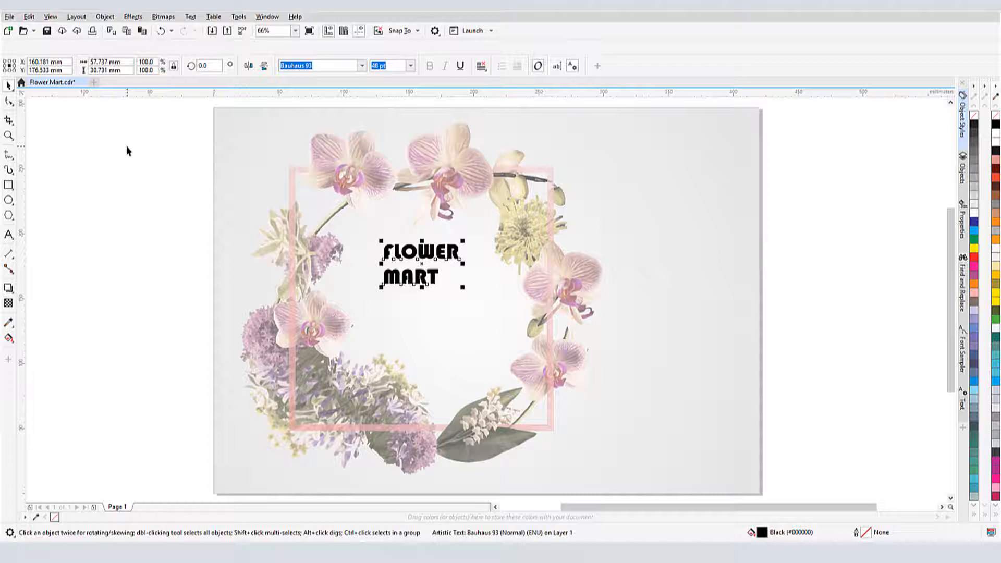
Change the title to Sitka Text at 72 pt and scale it up to fill the wreath.
{"action": "left_click", "coordinate": [360, 66]}
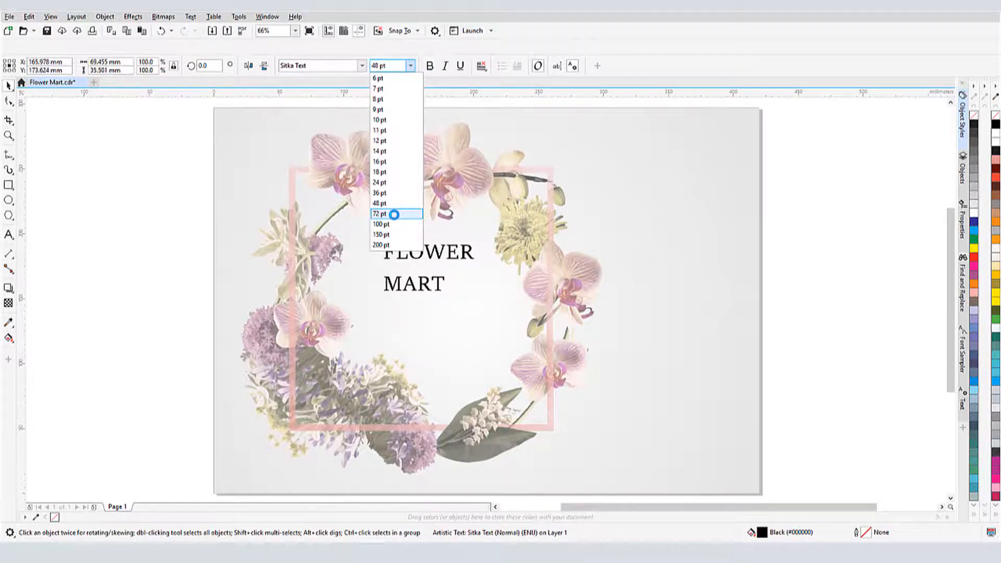
{"action": "left_click", "coordinate": [379, 214]}
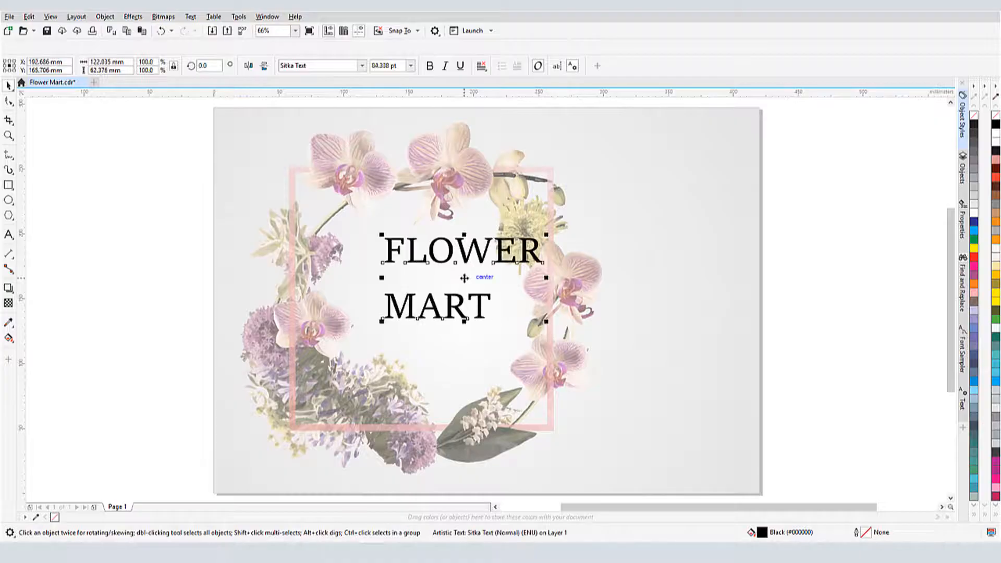
{"action": "left_click_drag", "start_coordinate": [460, 278], "coordinate": [440, 300]}
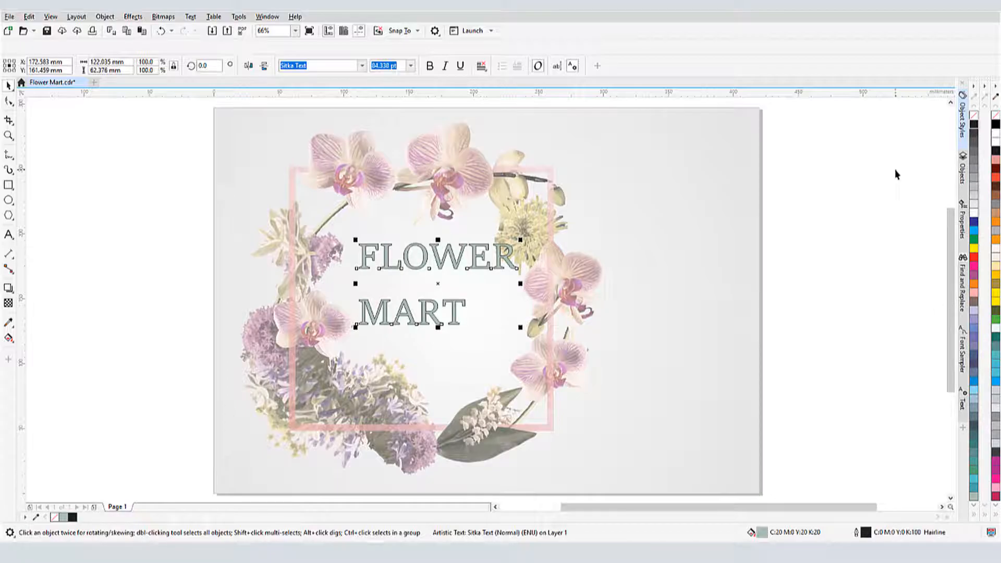
{"action": "mouse_move", "coordinate": [428, 91]}
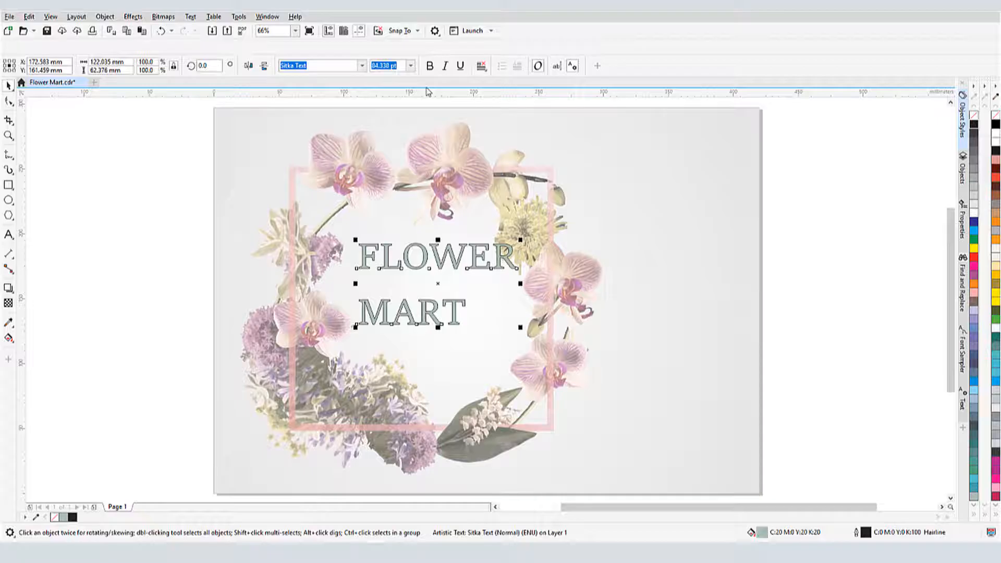
Make the title bold italic and centre the FLOWER and MART lines.
{"action": "left_click", "coordinate": [430, 65]}
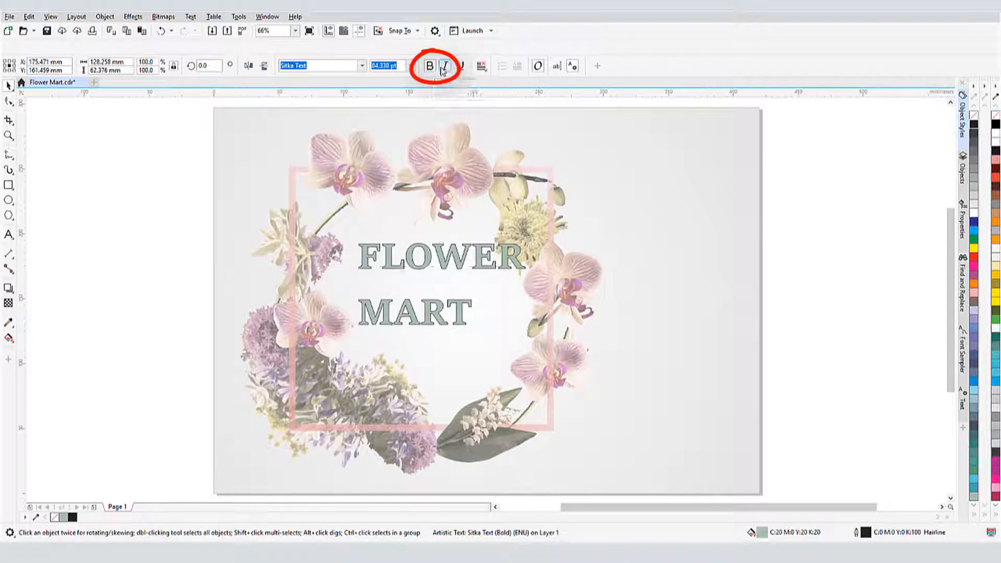
{"action": "left_click", "coordinate": [446, 65]}
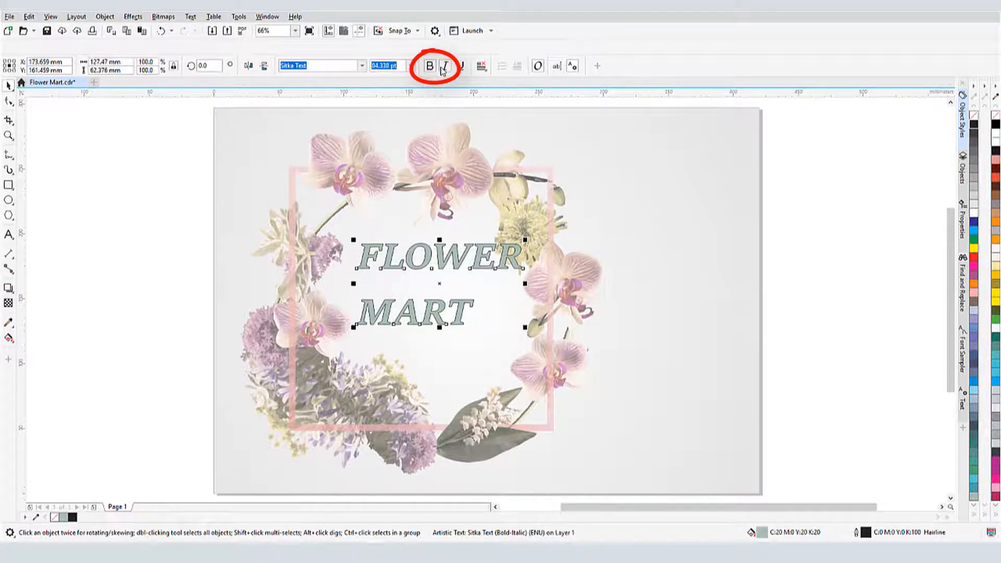
{"action": "left_click", "coordinate": [445, 65]}
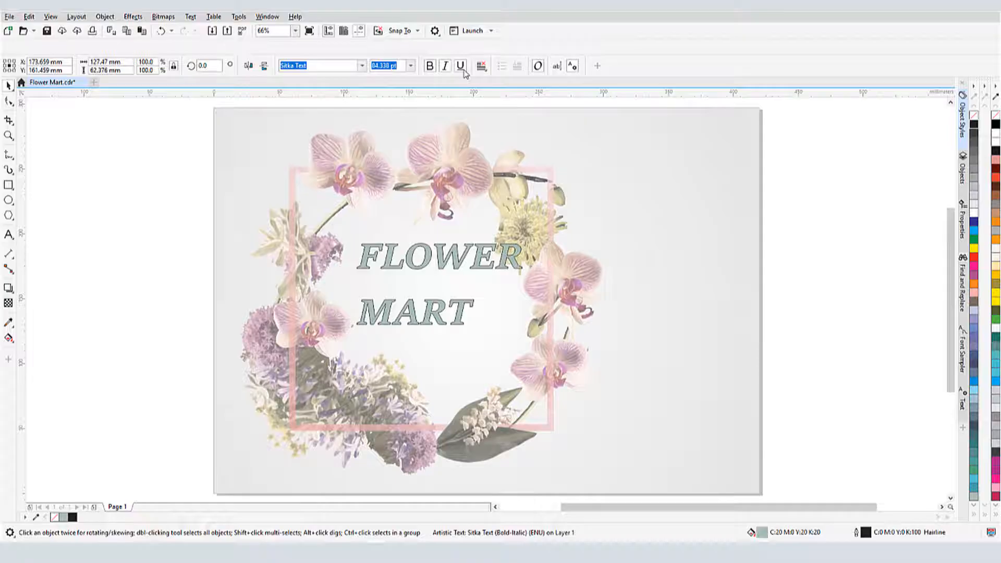
{"action": "left_click", "coordinate": [481, 66]}
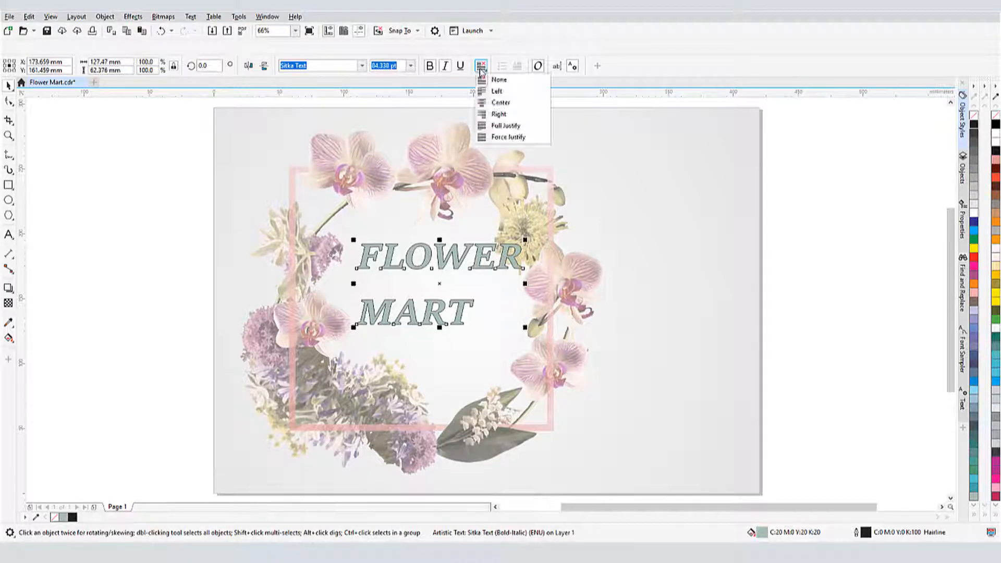
{"action": "left_click", "coordinate": [500, 103]}
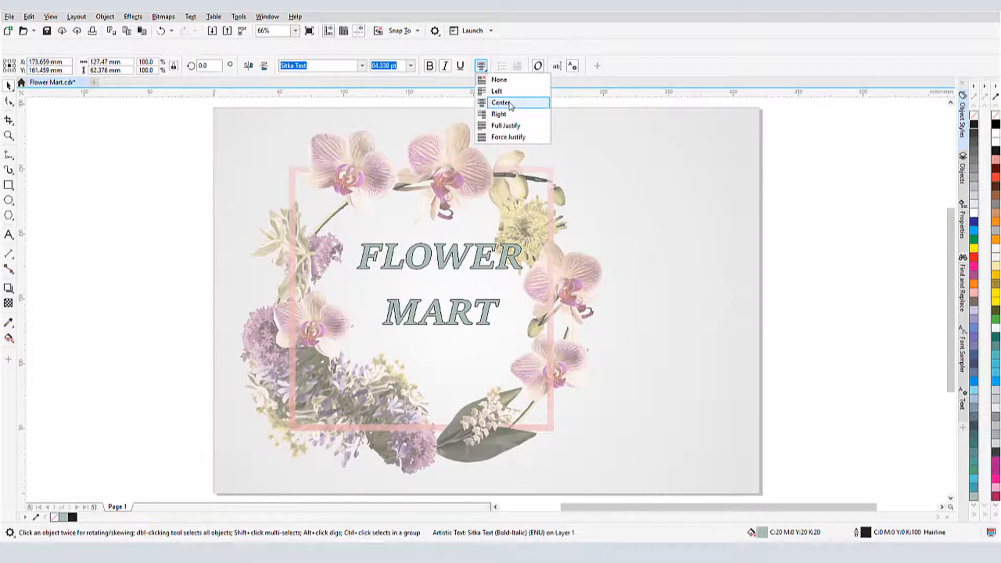
{"action": "left_click", "coordinate": [500, 101]}
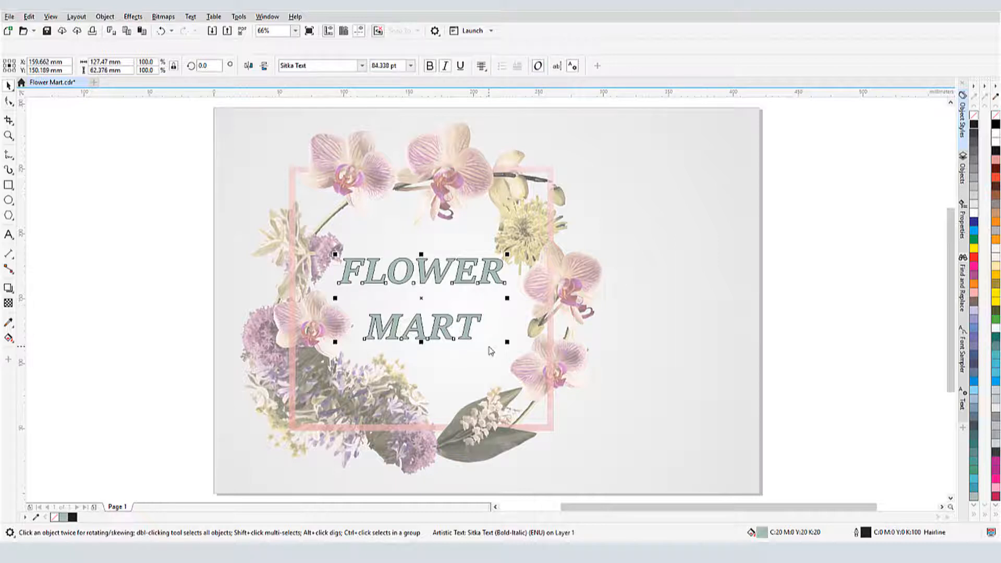
Draw a paragraph text frame right of the wreath and fill it with Lorem ipsum text.
{"action": "left_click", "coordinate": [7, 233]}
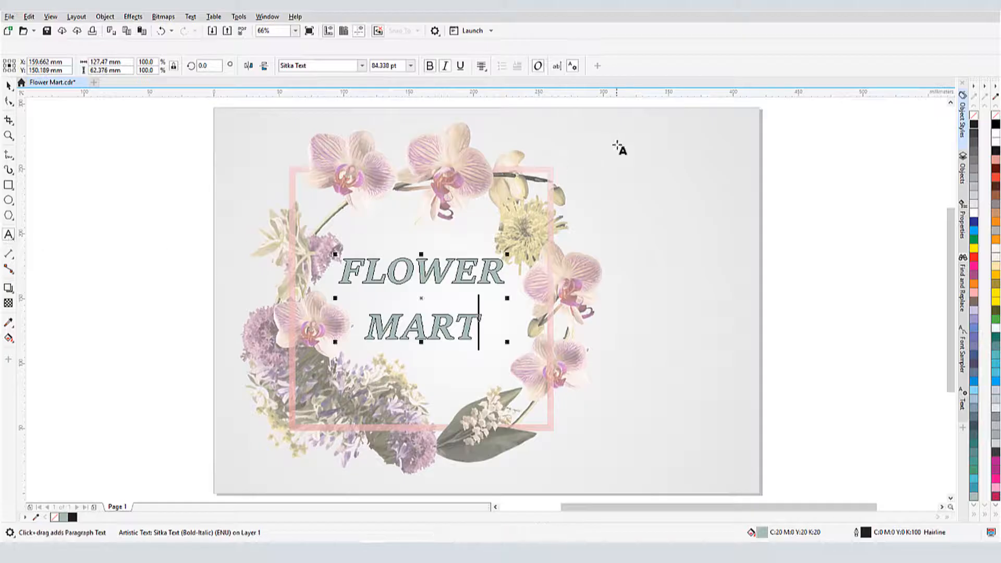
{"action": "left_click_drag", "start_coordinate": [614, 133], "coordinate": [745, 431]}
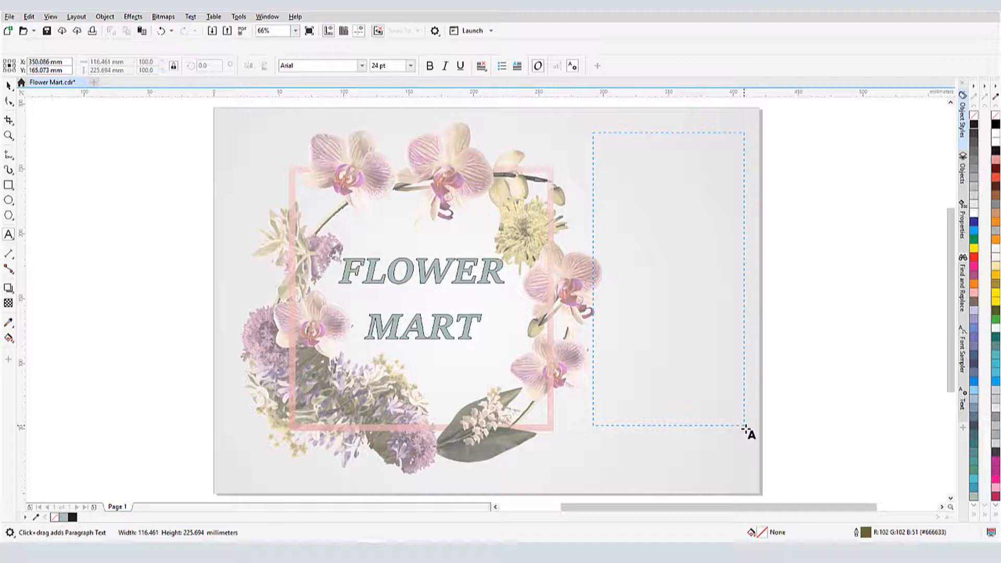
{"action": "left_click_drag", "start_coordinate": [595, 131], "coordinate": [744, 433]}
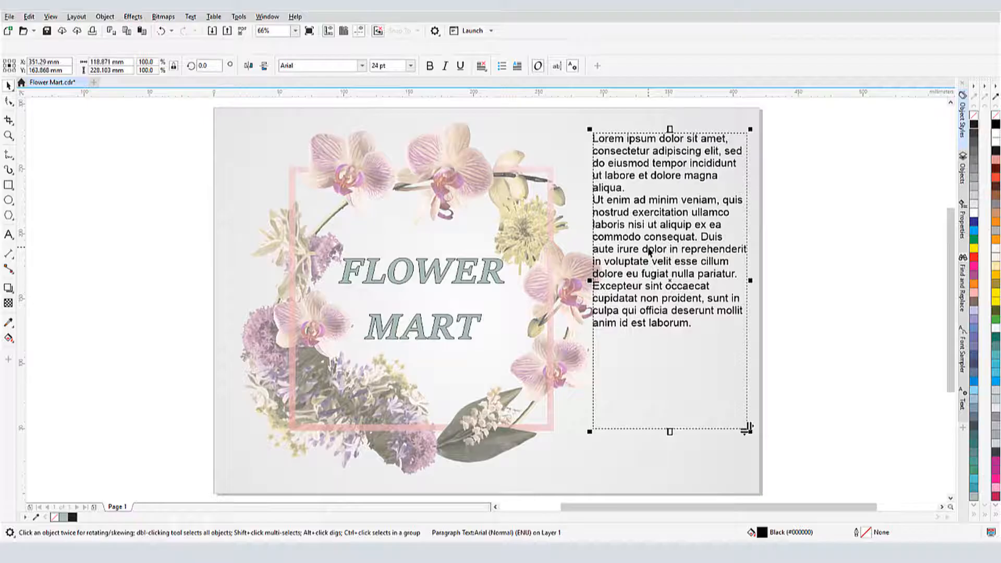
{"action": "left_click", "coordinate": [502, 66]}
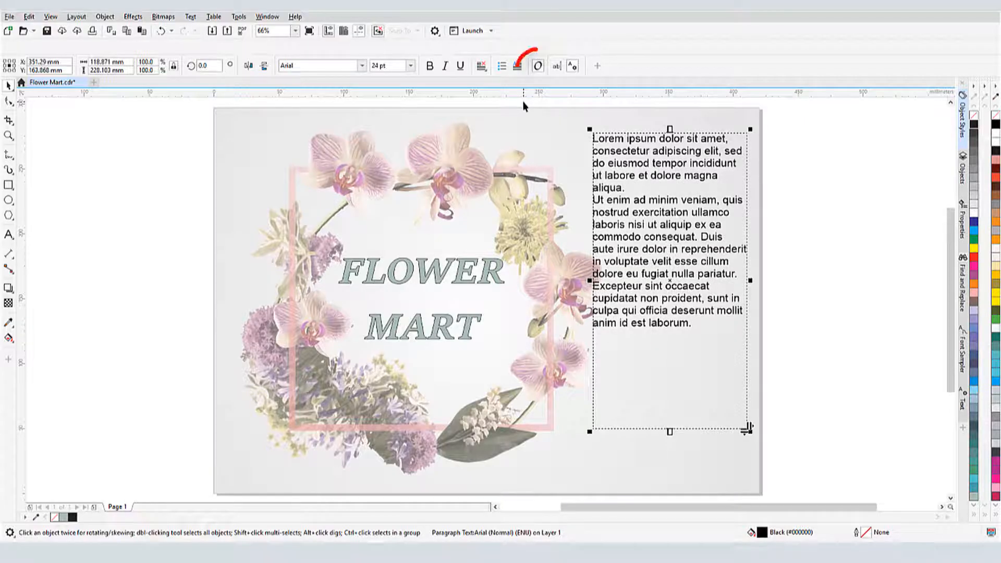
{"action": "left_click", "coordinate": [538, 65]}
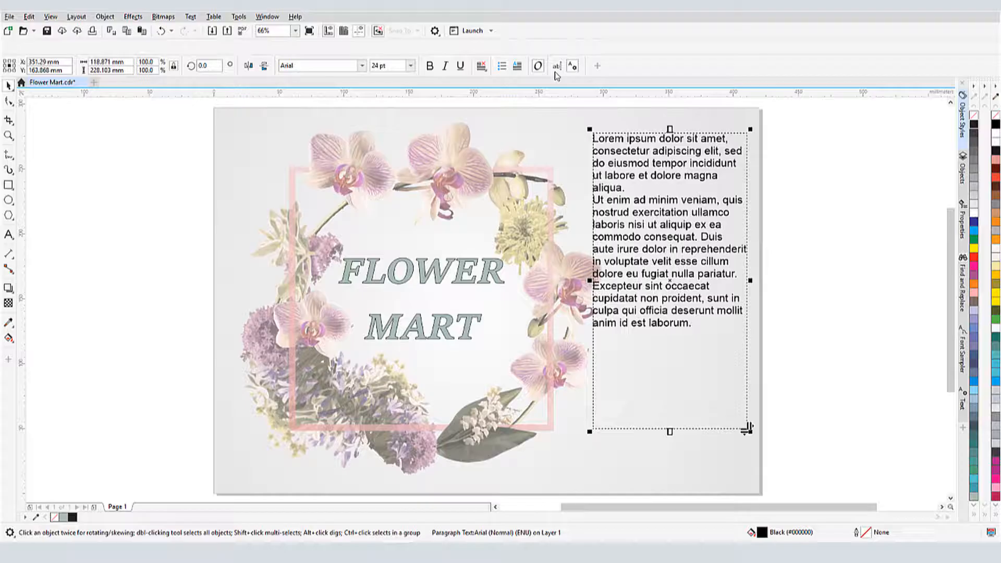
Open the Lorem ipsum paragraph in the Edit Text dialog, then close it.
{"action": "left_click", "coordinate": [556, 66]}
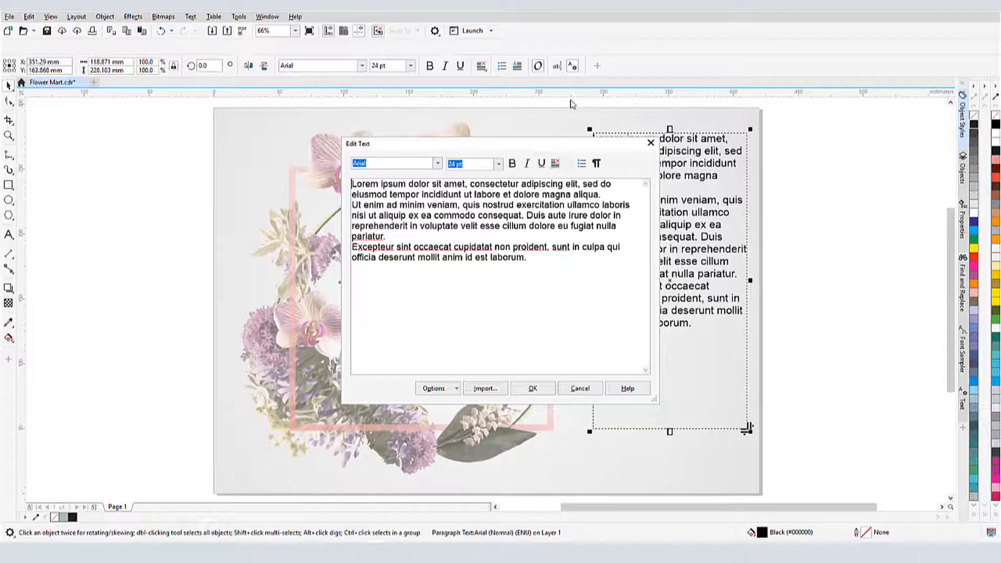
{"action": "mouse_move", "coordinate": [651, 145]}
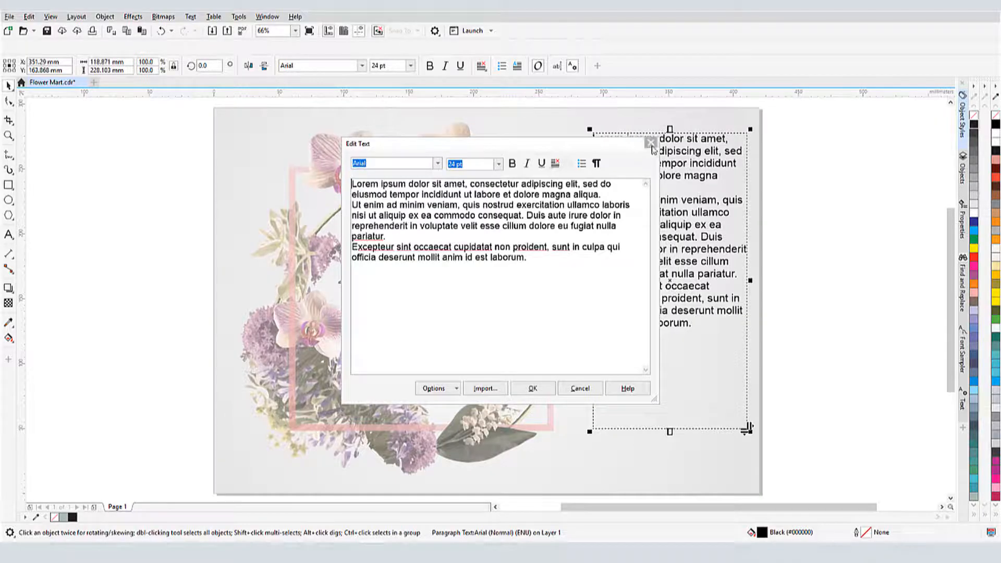
{"action": "left_click", "coordinate": [533, 388]}
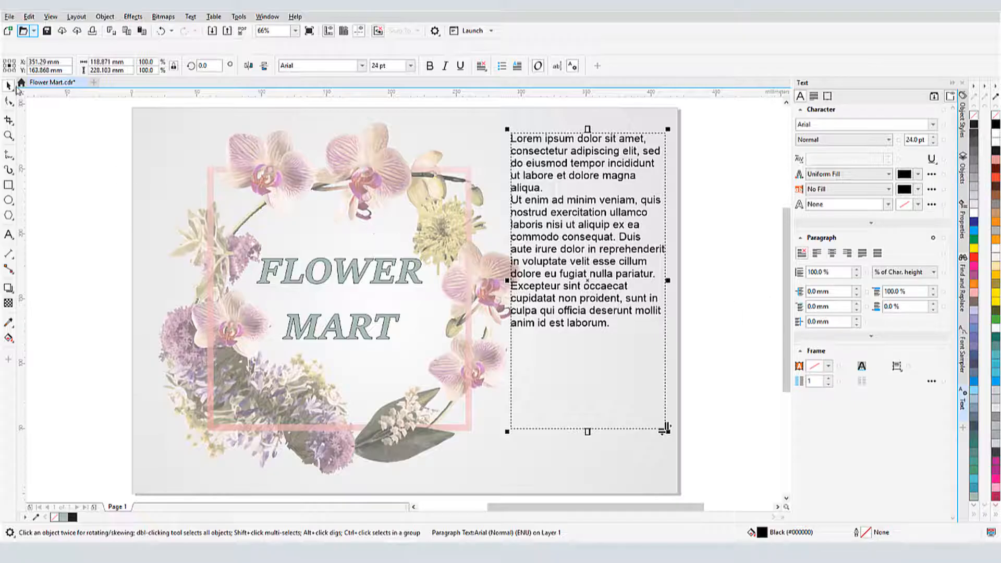
{"action": "left_click", "coordinate": [339, 279]}
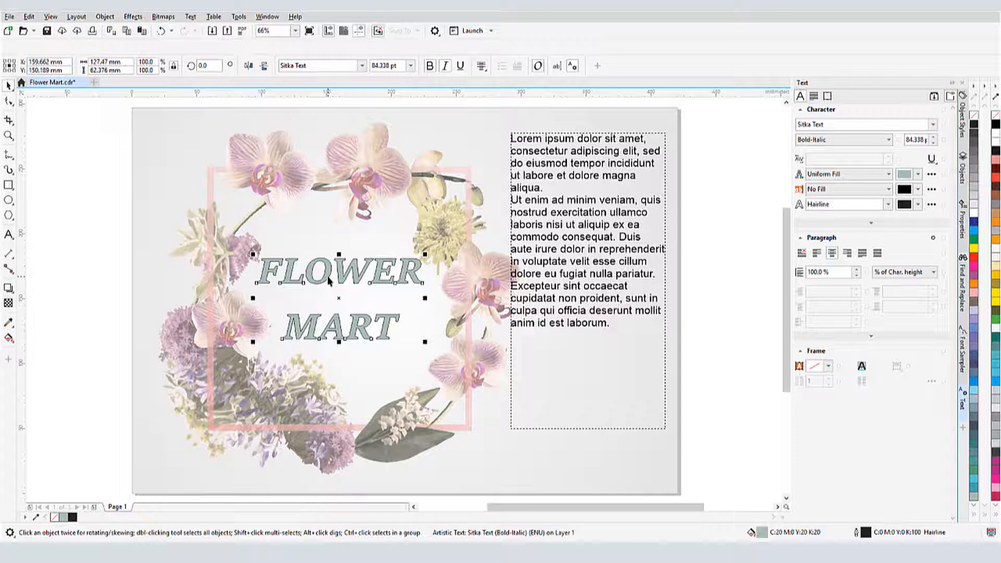
{"action": "mouse_move", "coordinate": [759, 233]}
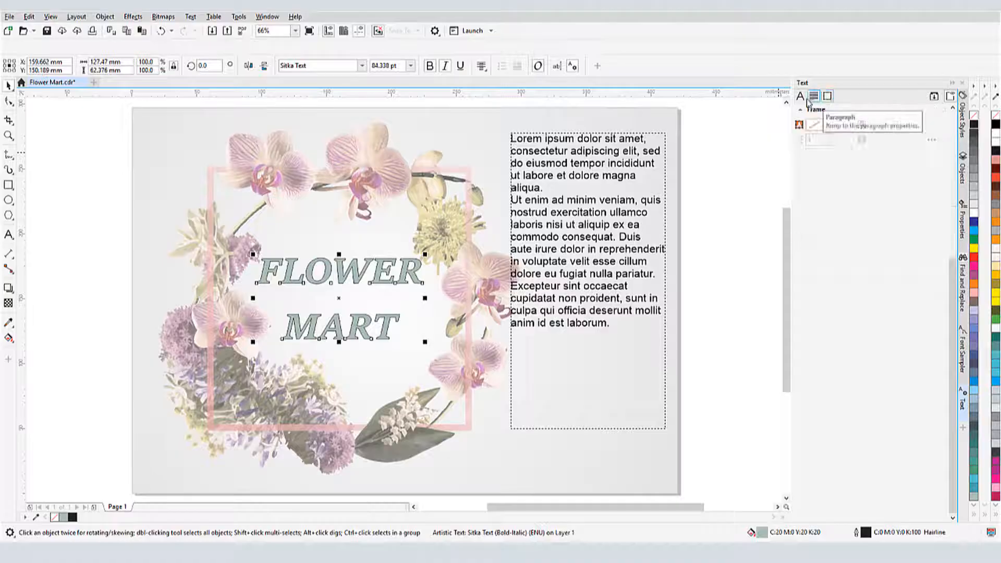
{"action": "left_click", "coordinate": [800, 96]}
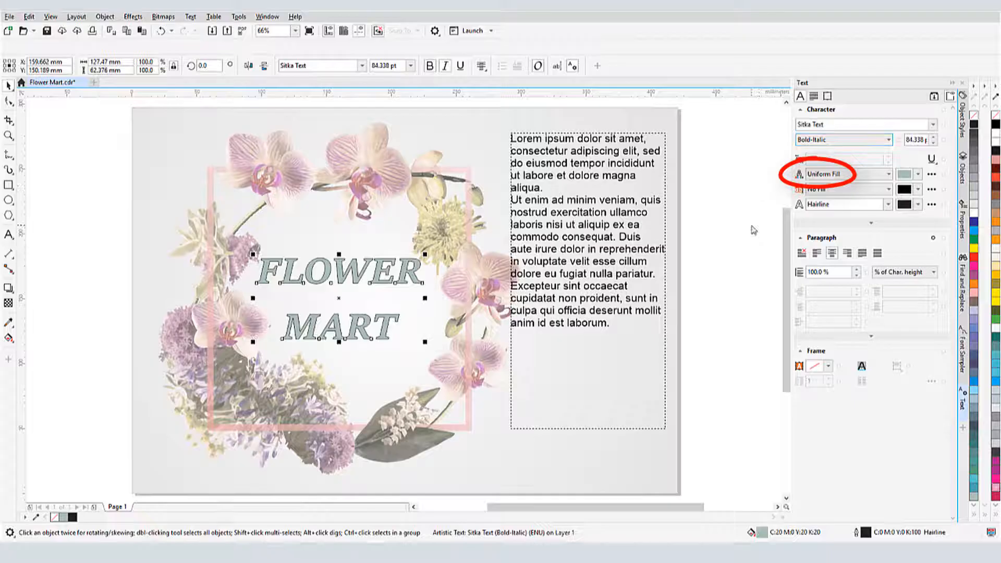
Give the title a lilac purple fill on a uniform pale green background fill.
{"action": "left_click", "coordinate": [922, 175]}
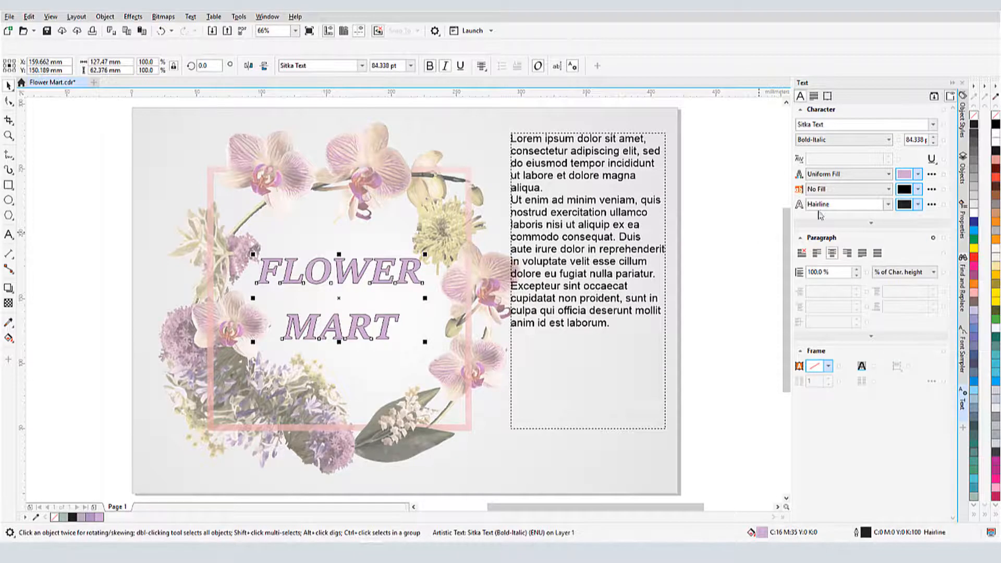
{"action": "left_click", "coordinate": [888, 174]}
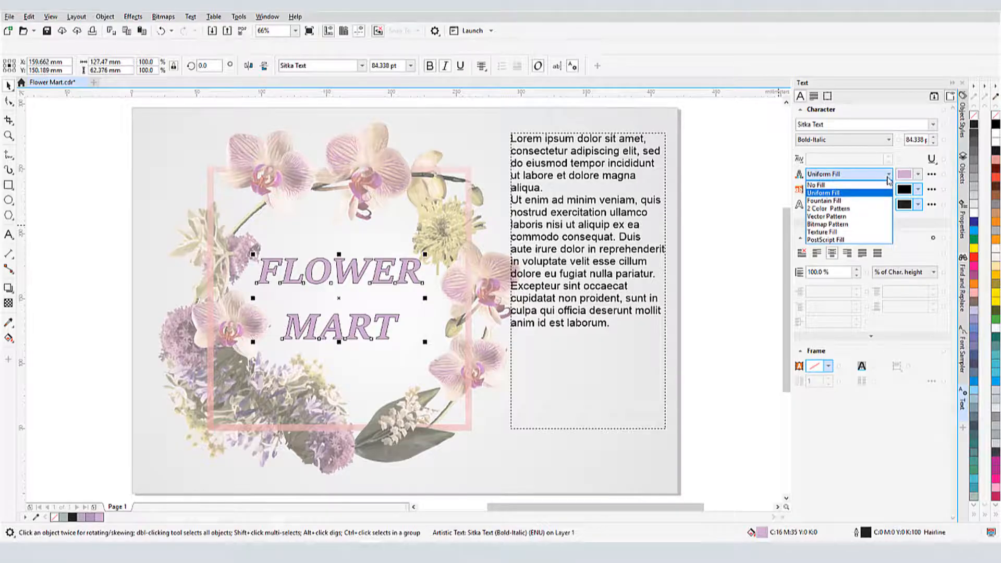
{"action": "left_click", "coordinate": [817, 185]}
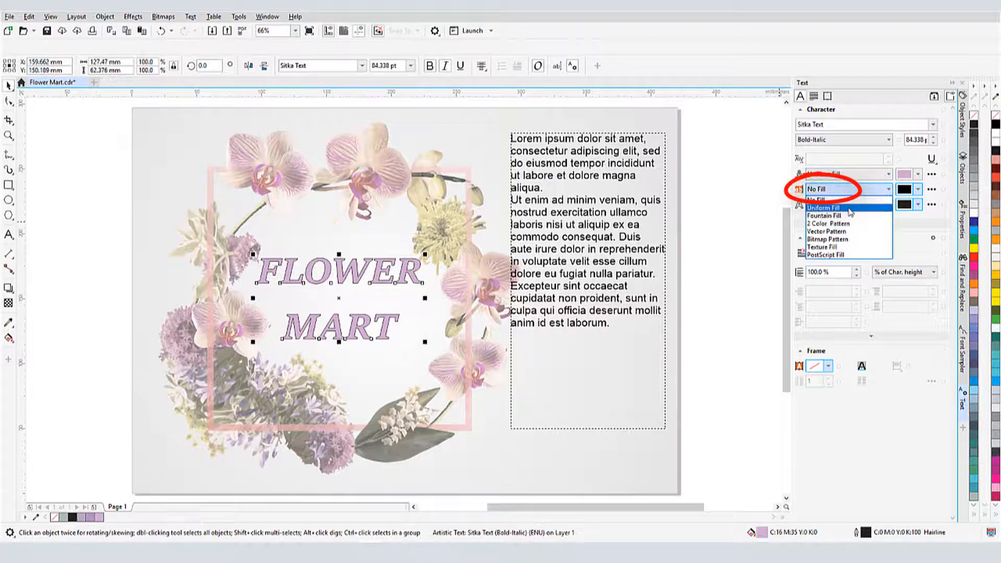
{"action": "left_click", "coordinate": [823, 207]}
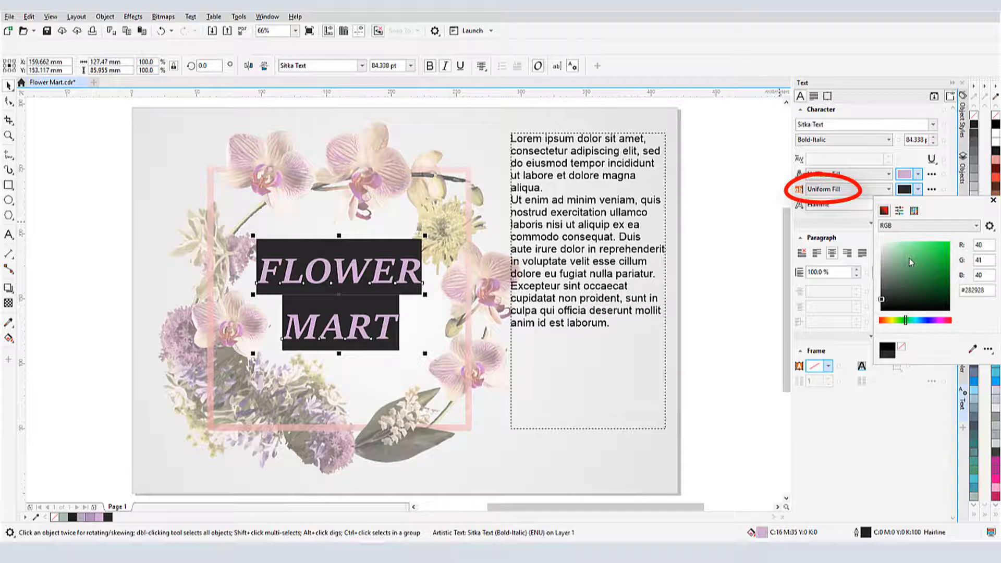
{"action": "left_click", "coordinate": [886, 267]}
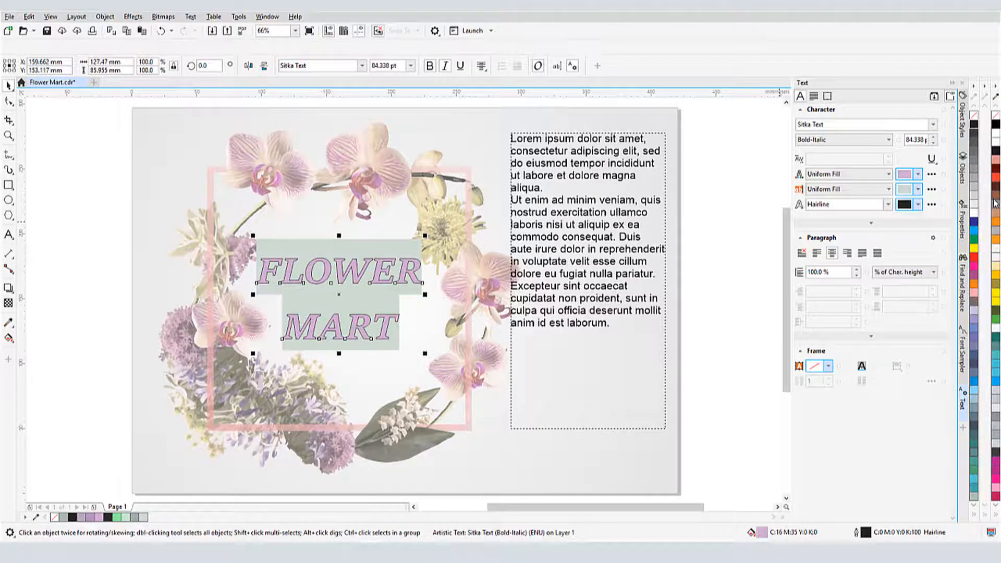
Set the title outline width to 0.5 mm.
{"action": "left_click", "coordinate": [887, 204]}
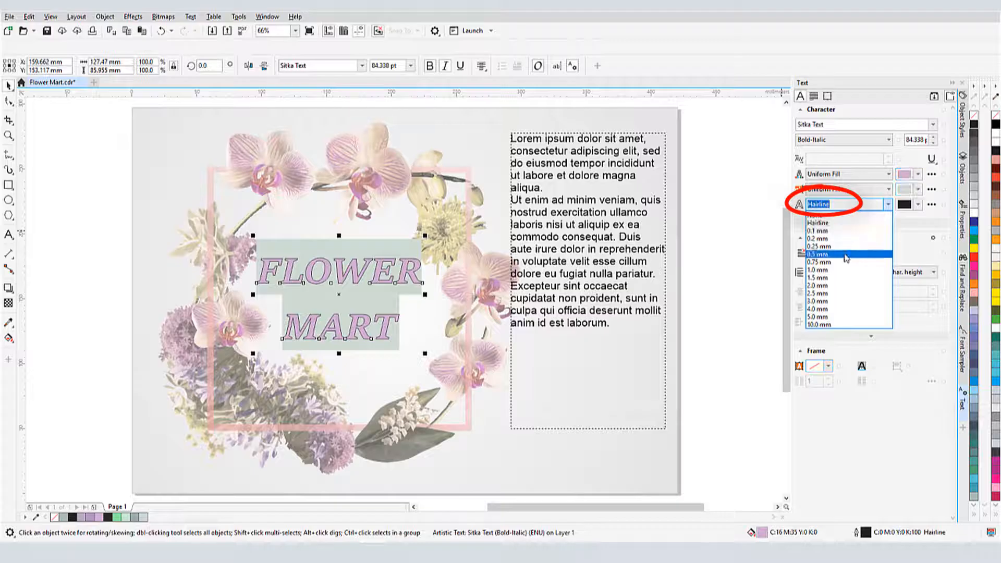
{"action": "left_click", "coordinate": [840, 253]}
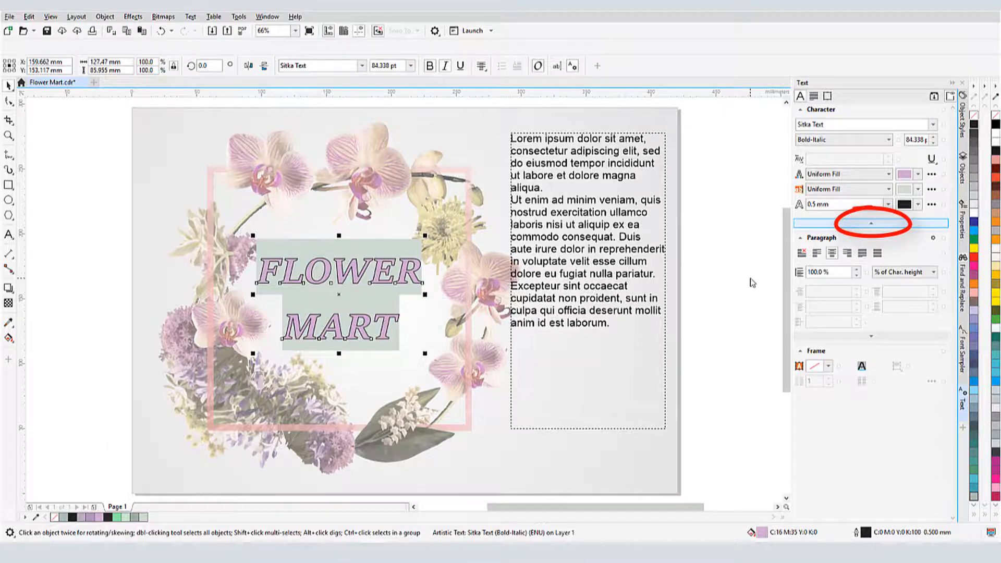
{"action": "left_click", "coordinate": [871, 223]}
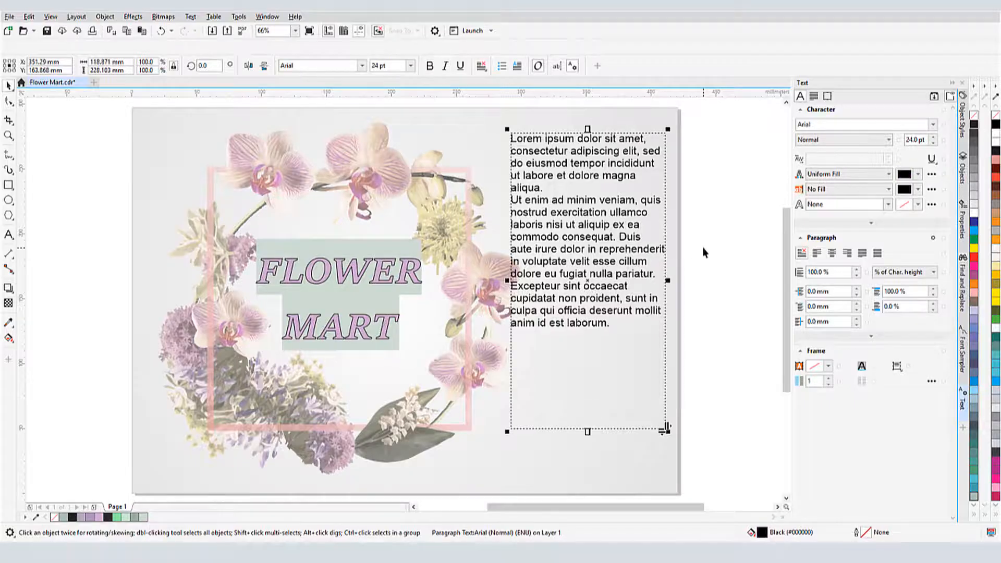
Try paragraph alignments, then set Lorem ipsum spacing to 125% before and 13% after.
{"action": "left_click", "coordinate": [848, 253]}
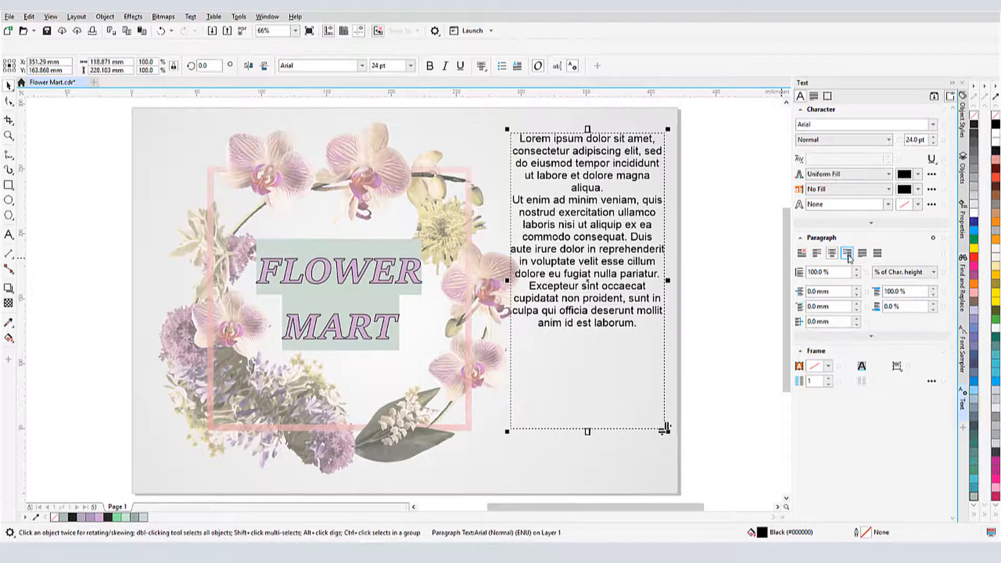
{"action": "left_click", "coordinate": [831, 253]}
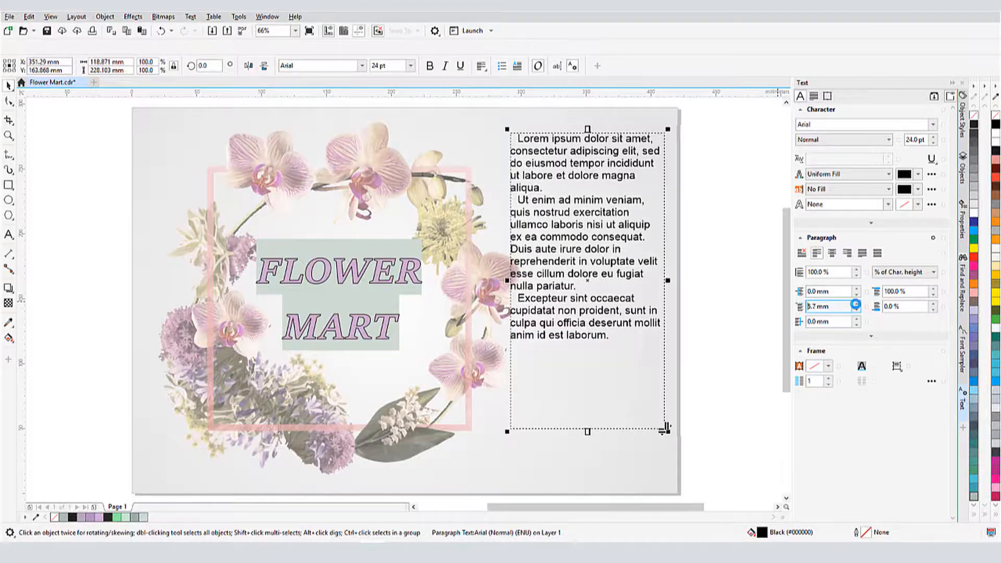
{"action": "type", "text": "0"}
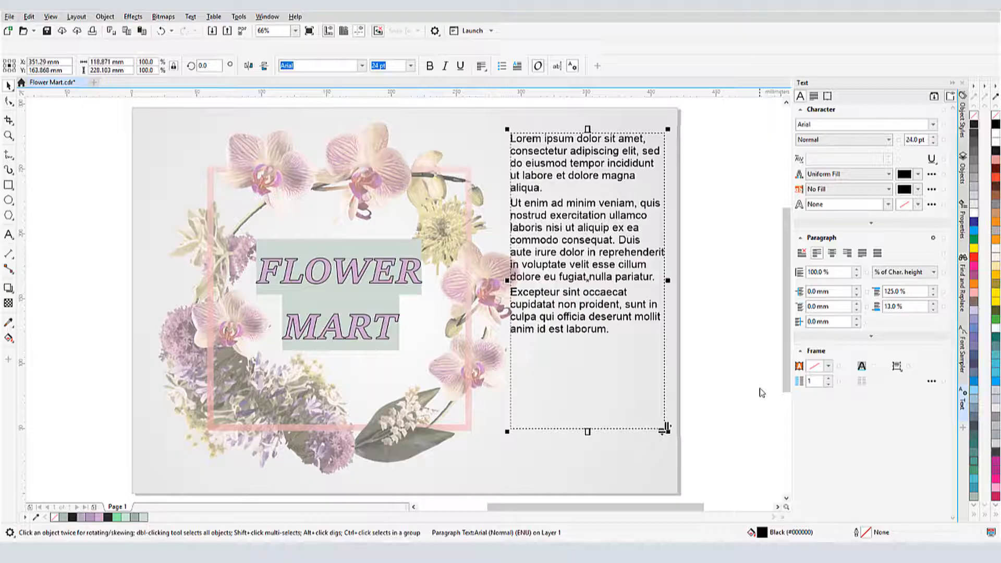
Fill the Lorem ipsum frame background with a pale green CMYK colour.
{"action": "left_click", "coordinate": [827, 366]}
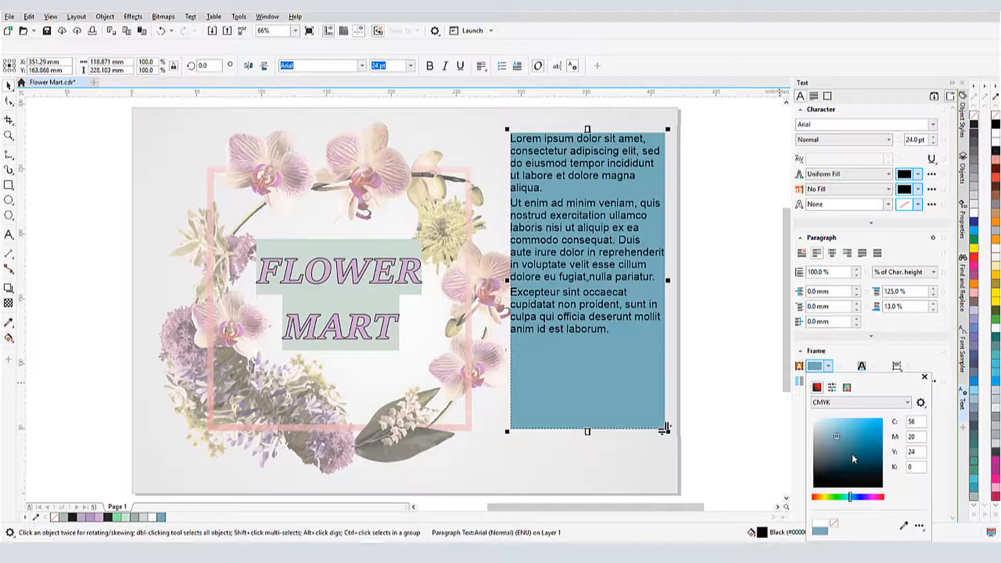
{"action": "left_click", "coordinate": [824, 442]}
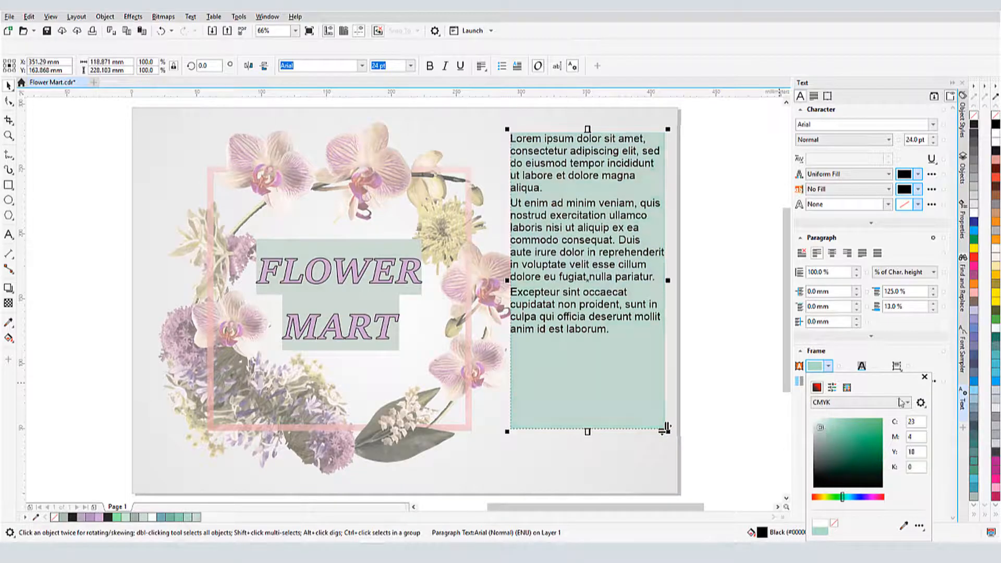